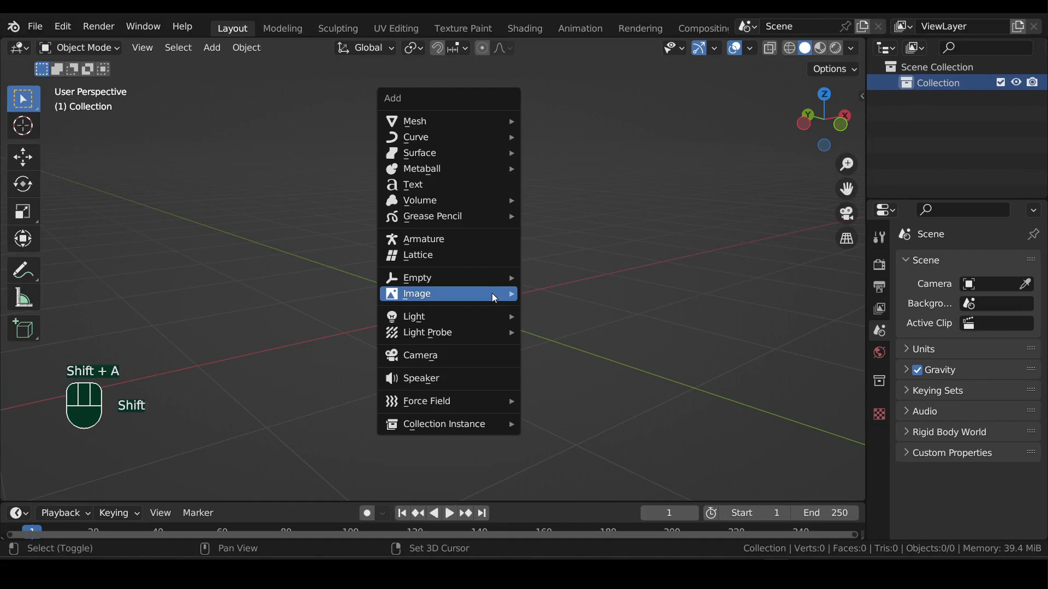
Enable the Import-Export: Import Images as Planes add-on and close Preferences
click(416, 294)
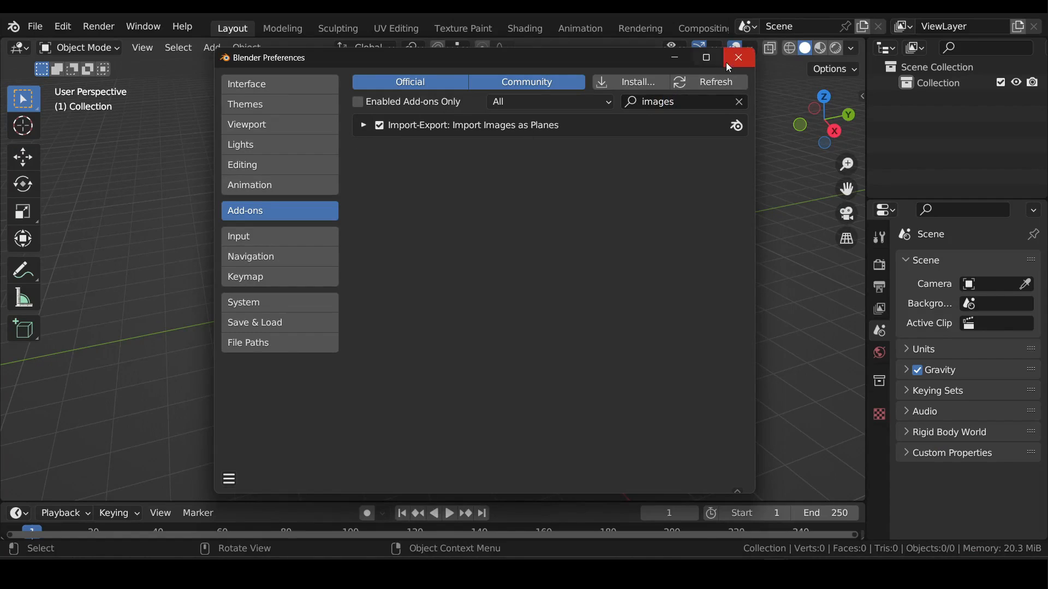
click(738, 57)
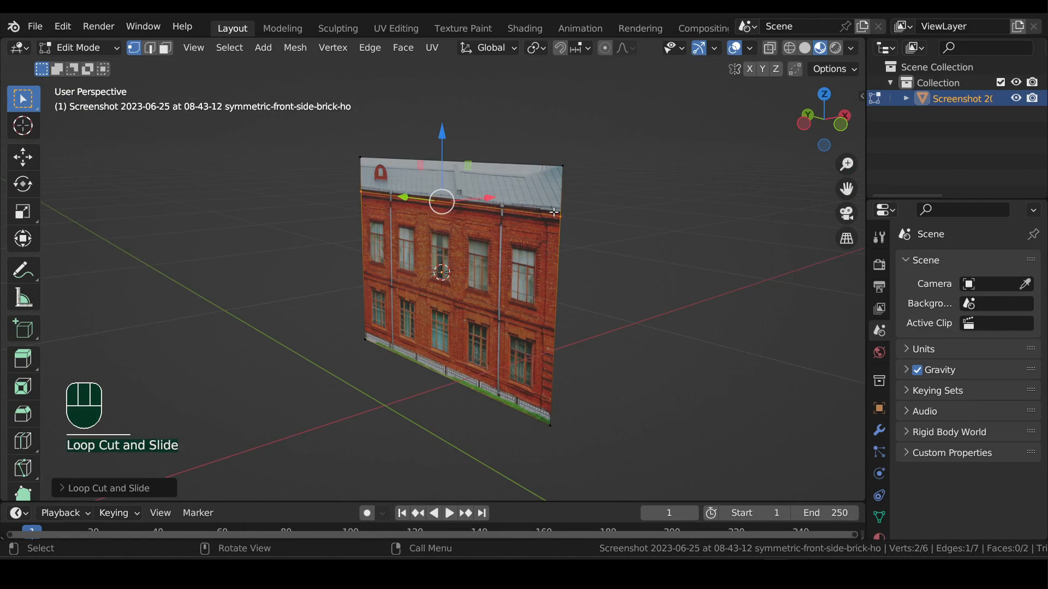
Select the whole brick facade plane and extrude it into a deep box
key(a)
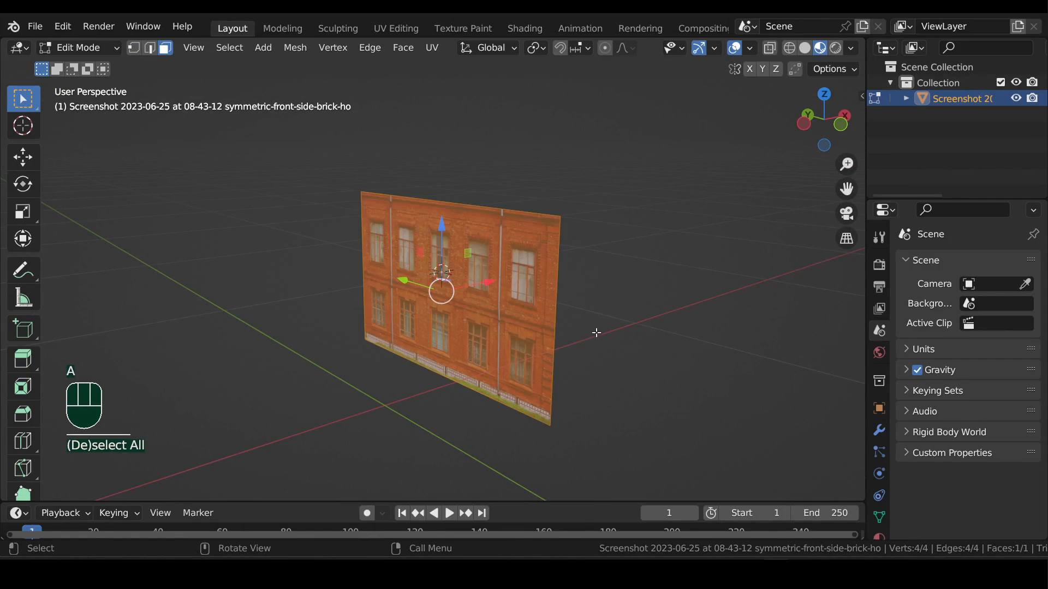
key(e)
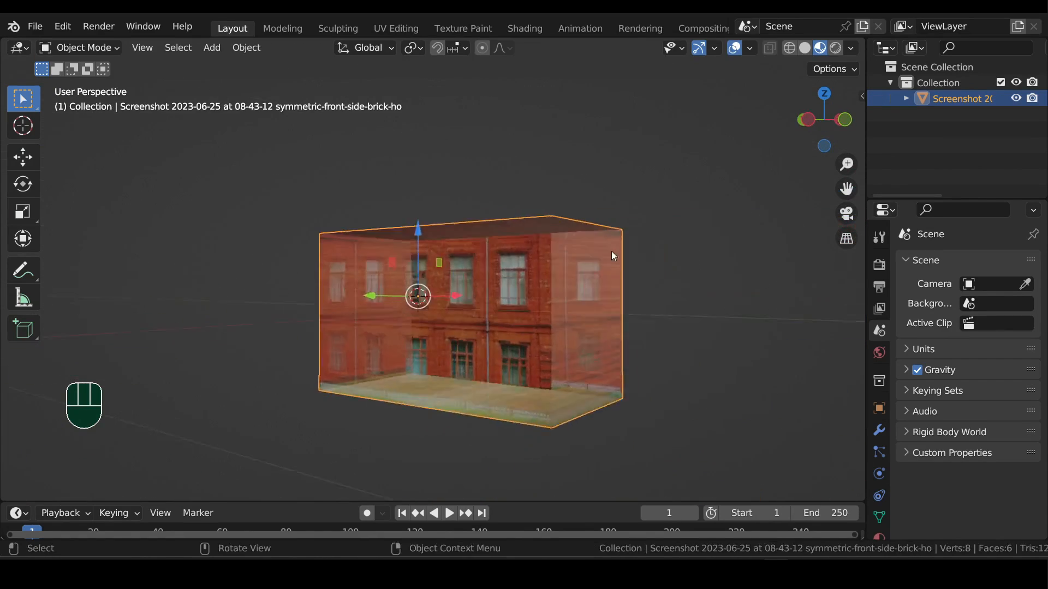
scroll(down, 3)
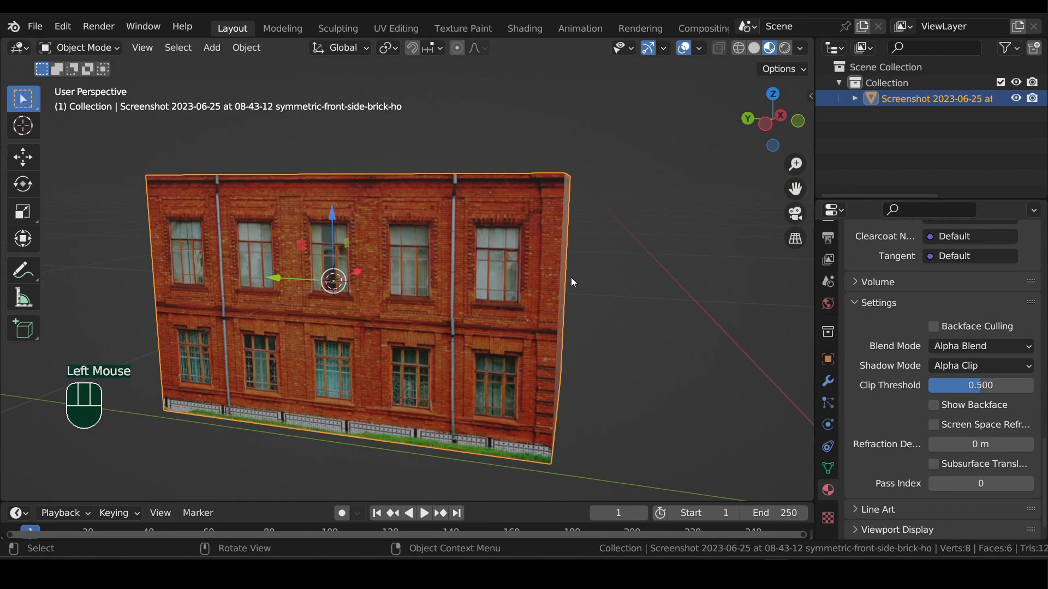
Resize the brick building box and add a camera framing it
key(shift+a)
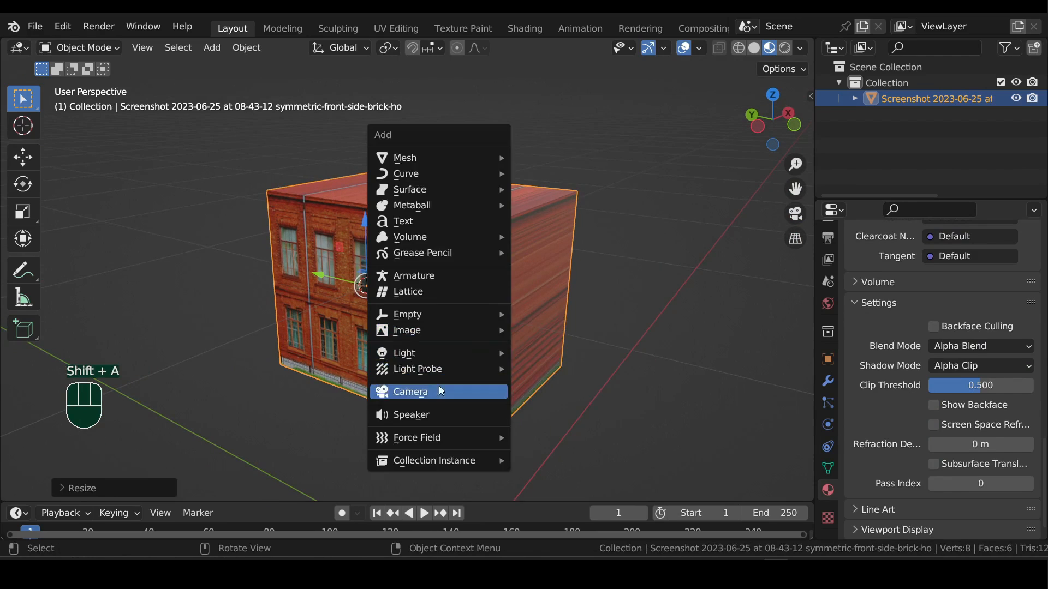
click(410, 392)
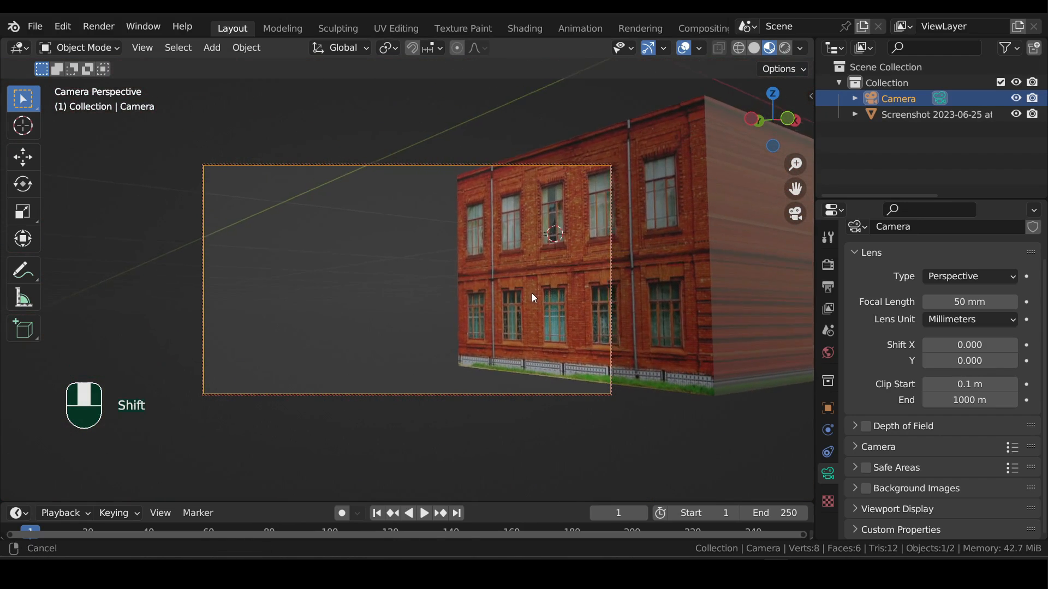
scroll(up, 3)
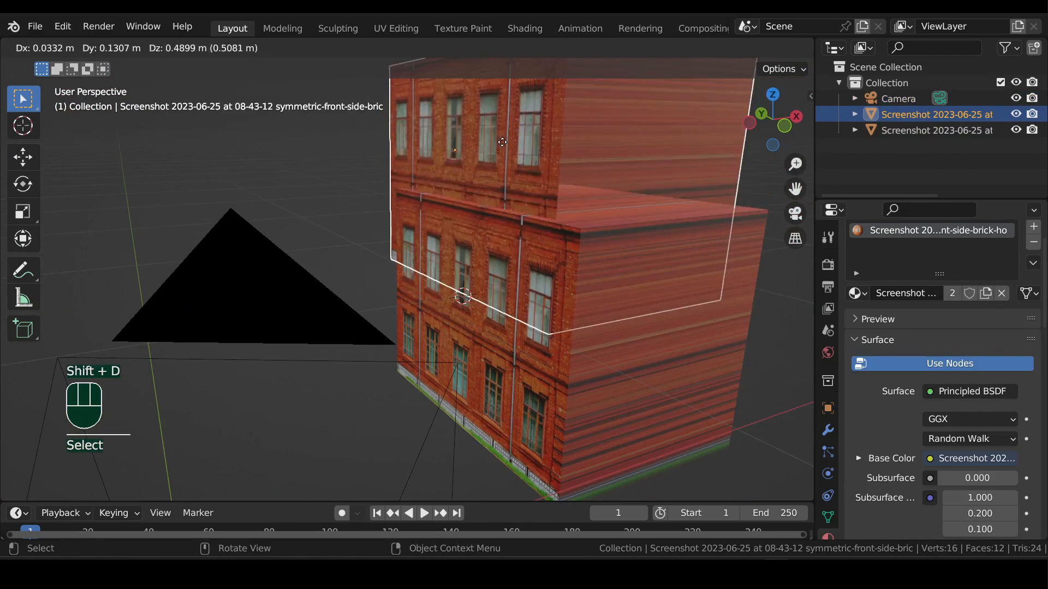
Place the duplicated brick box on top of the original and edit its geometry
key(Tab)
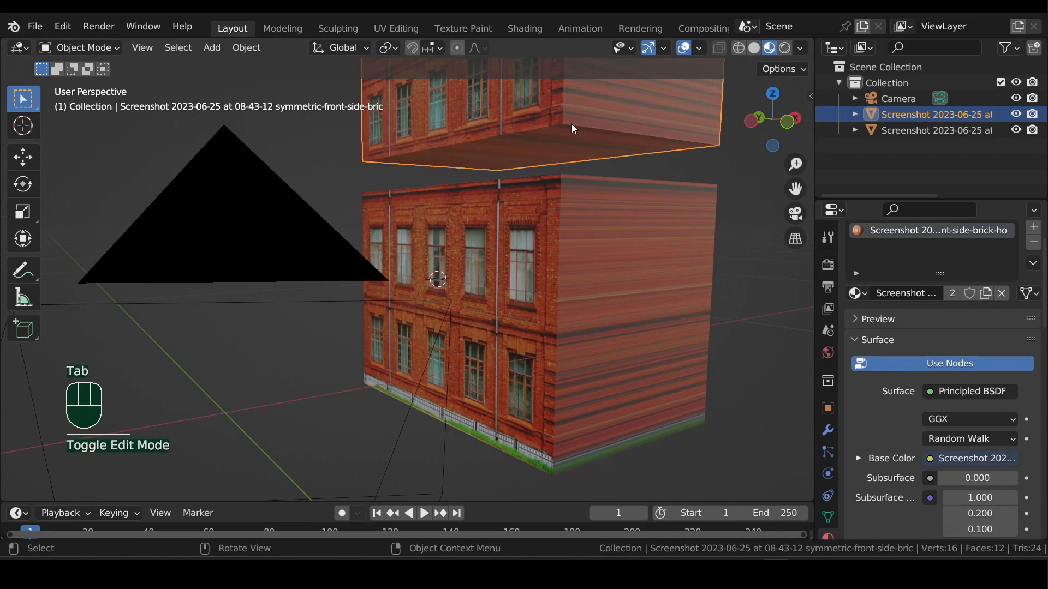
key(s)
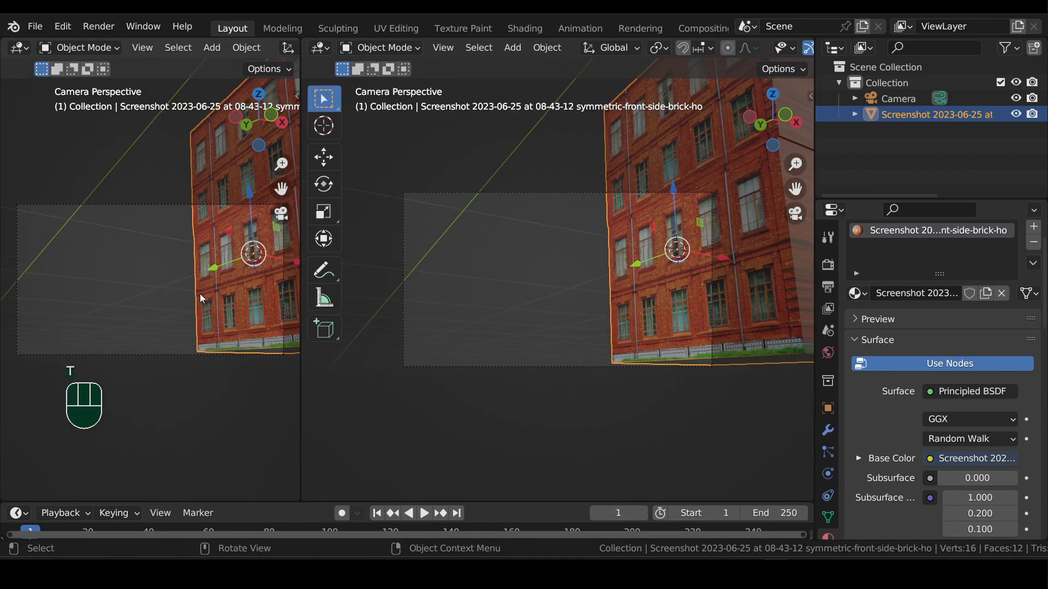
Duplicate the brick building and place copies along the street, viewed from above
scroll(up, 3)
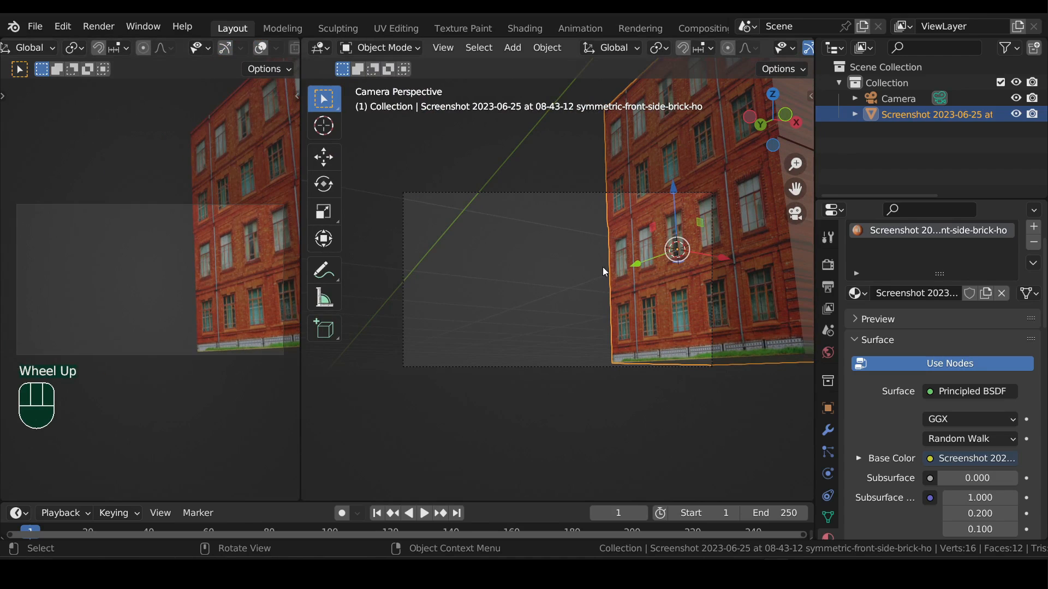
key(shift+d)
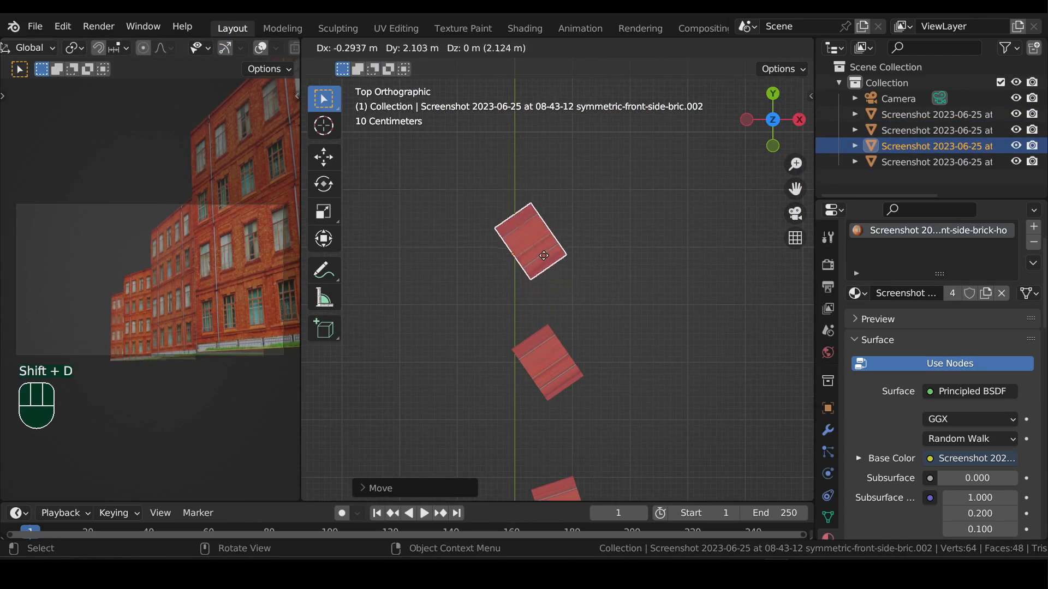
key(s)
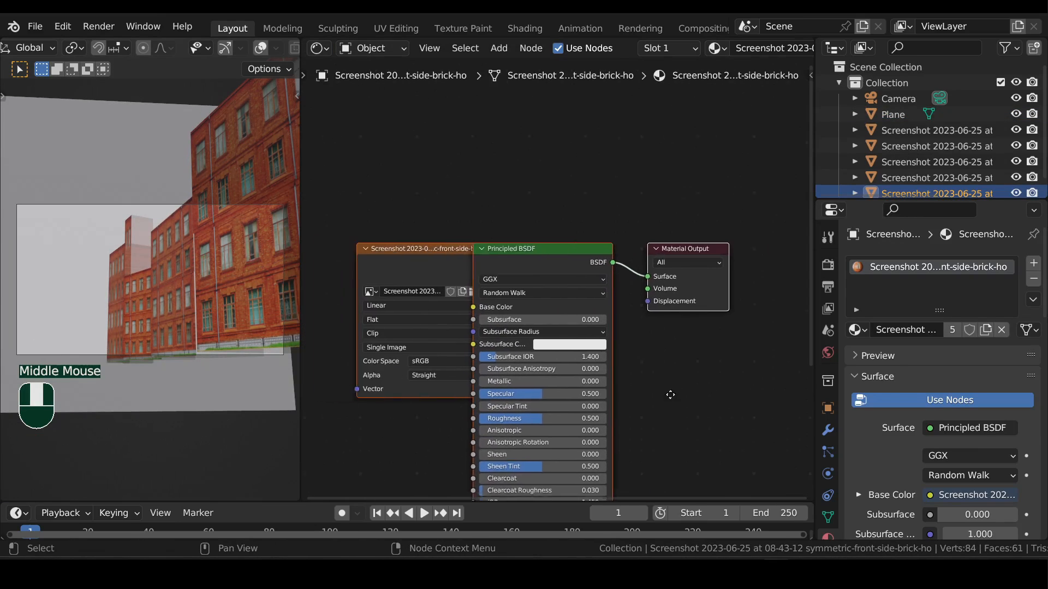
Insert a Hue/Saturation/Value node, make the material single-user, and shift its hue to yellow
text(hsv)
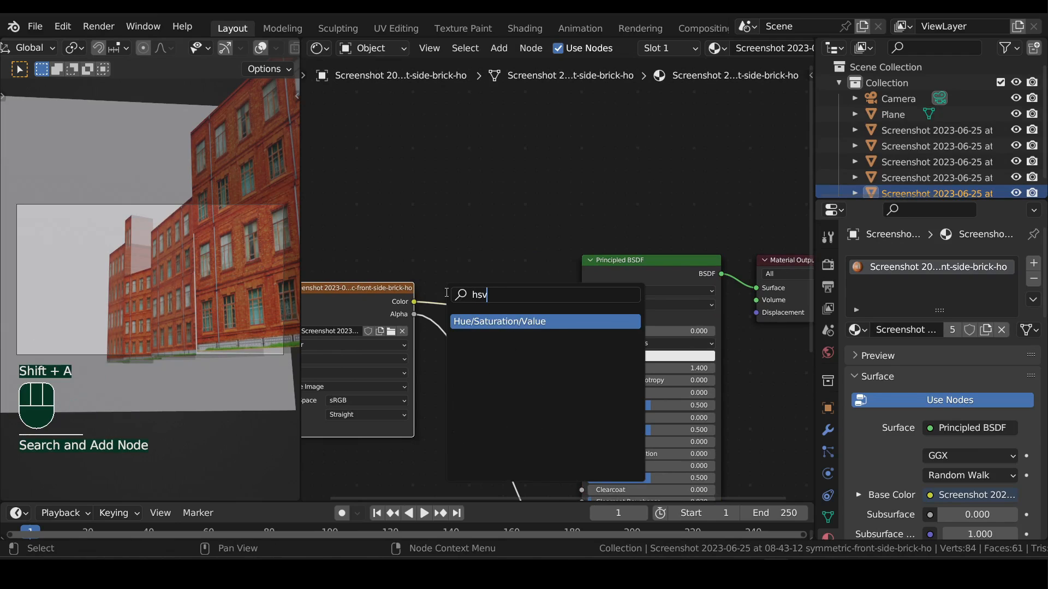
click(498, 321)
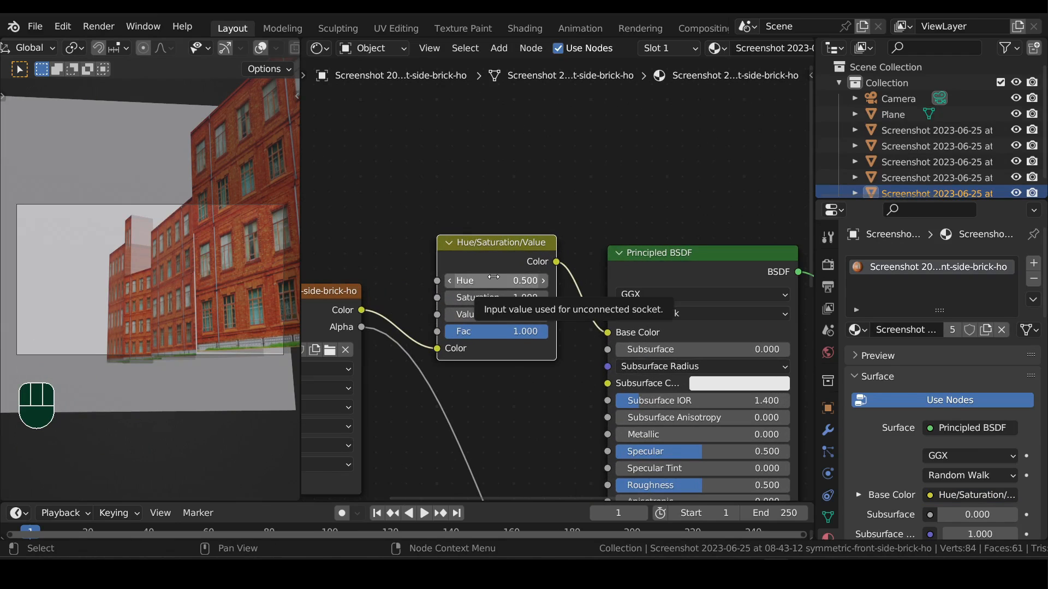
mouse_move(723, 60)
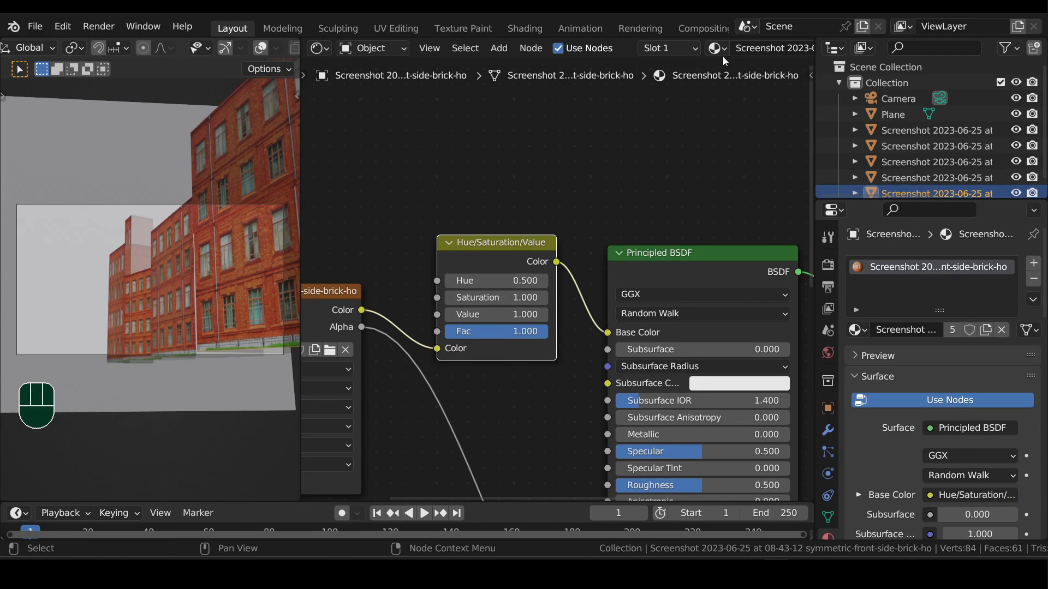
scroll(down, 3)
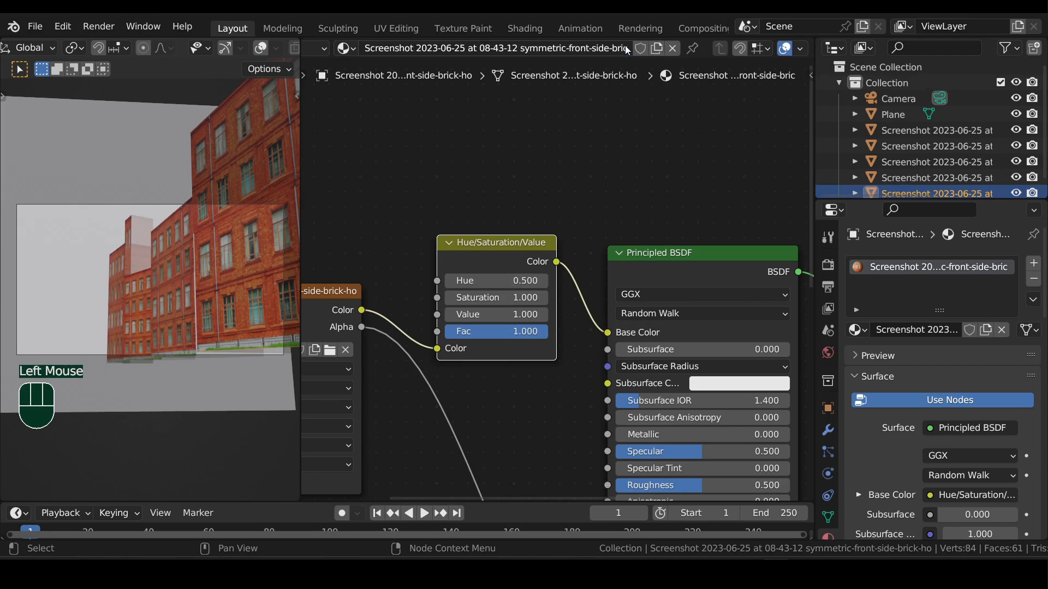
drag(496, 281, 548, 280)
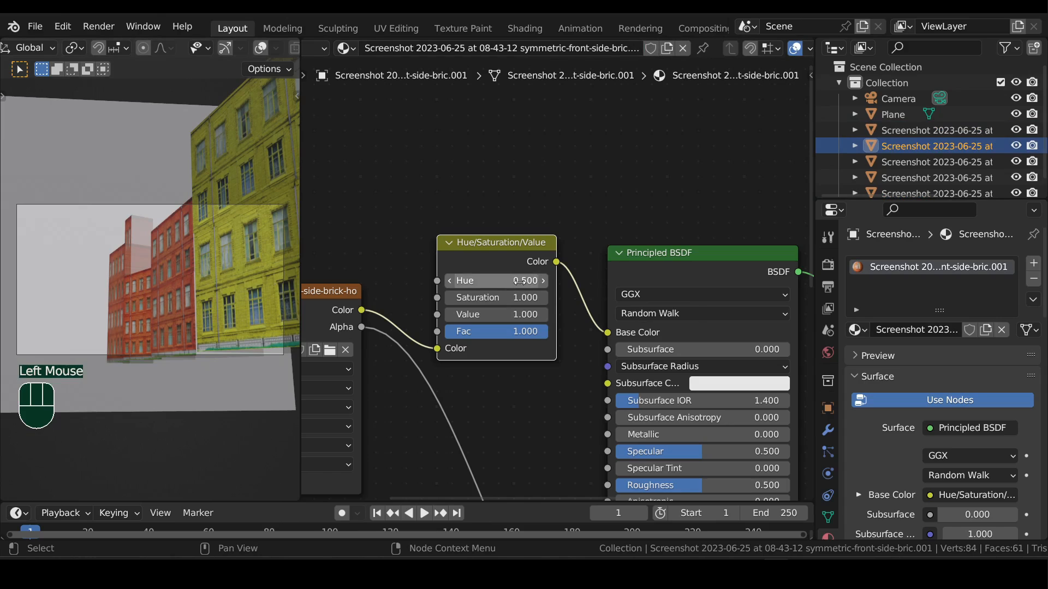
drag(496, 280, 498, 280)
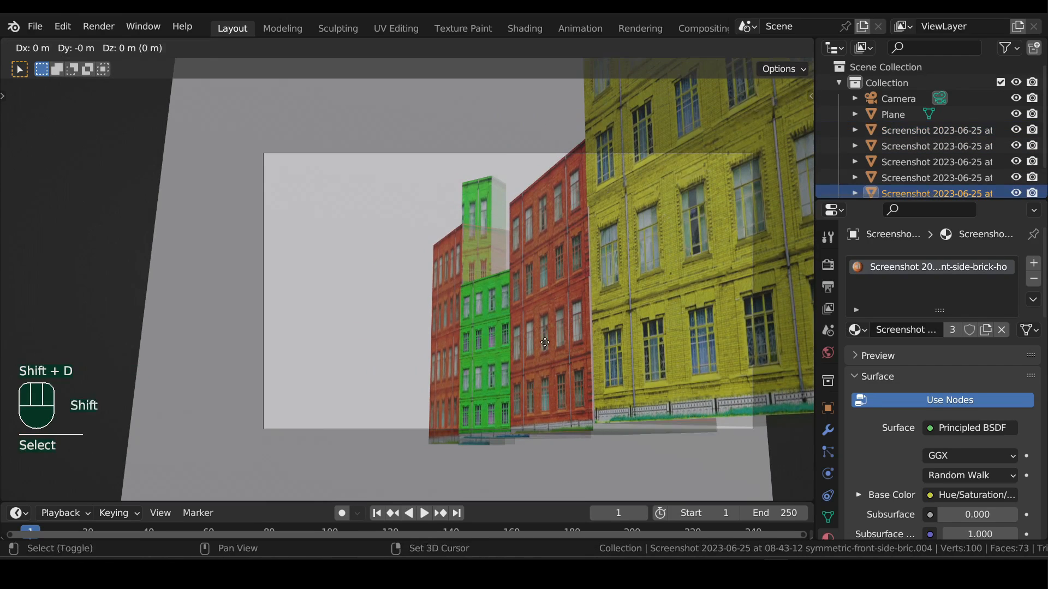
Move a building copy into place and light the world with a Sky Texture
drag(545, 343, 501, 249)
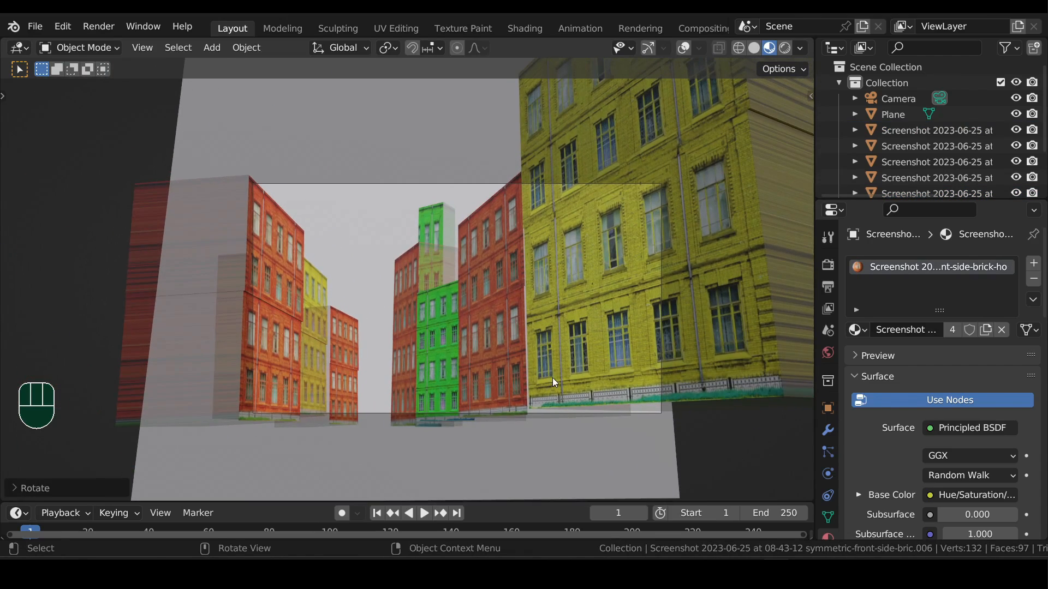
click(827, 304)
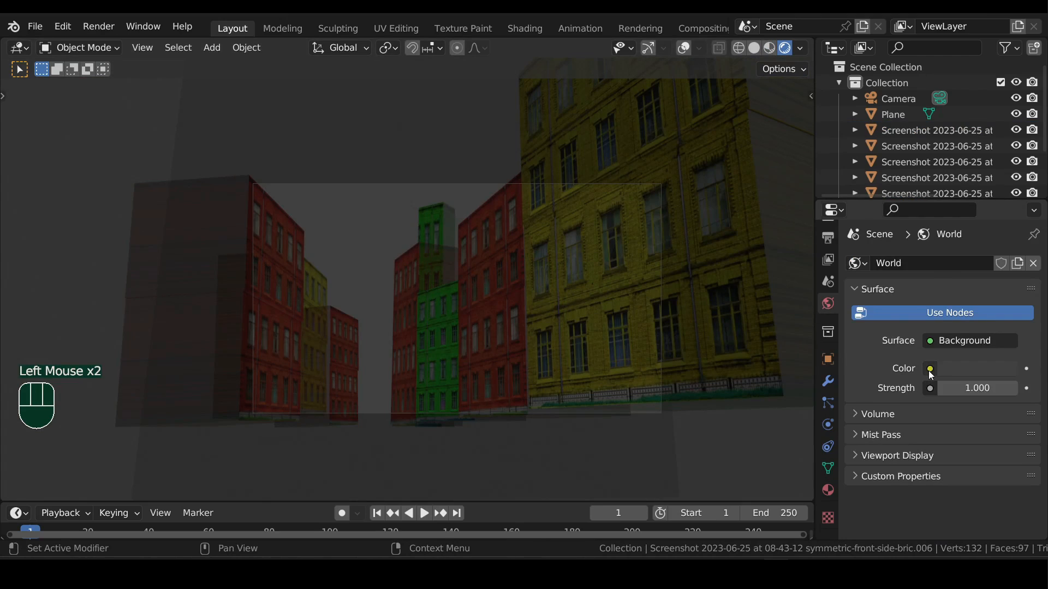
click(930, 368)
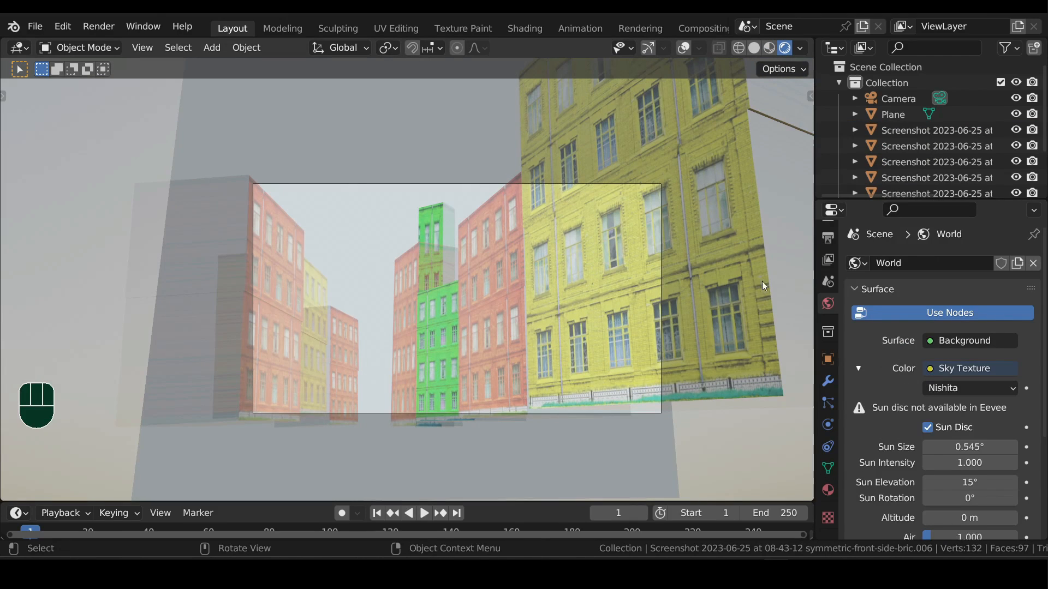
click(827, 266)
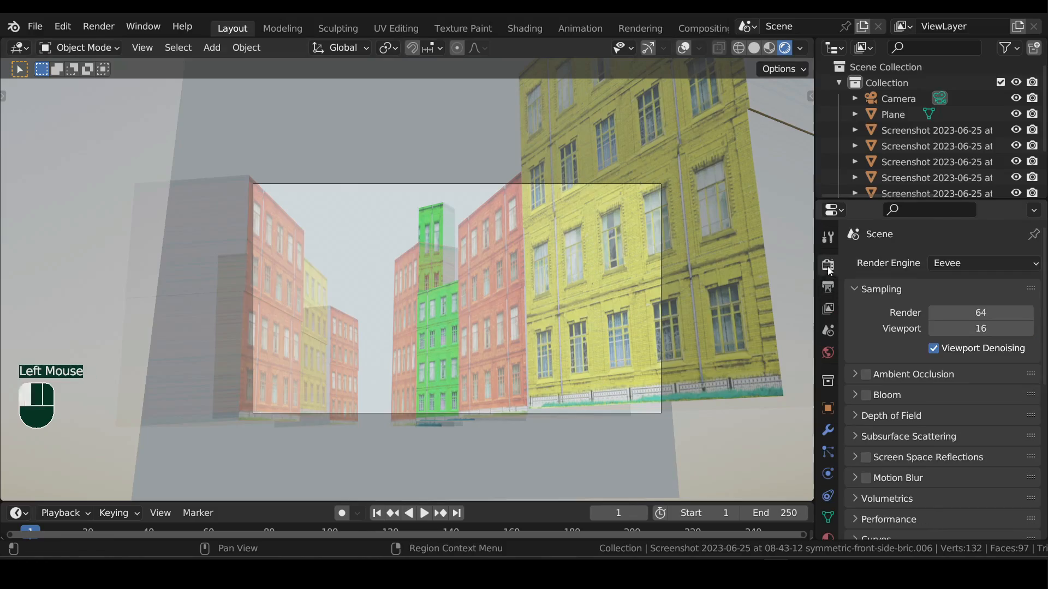
Set the render engine to Cycles and open the Color Management Look options
click(983, 263)
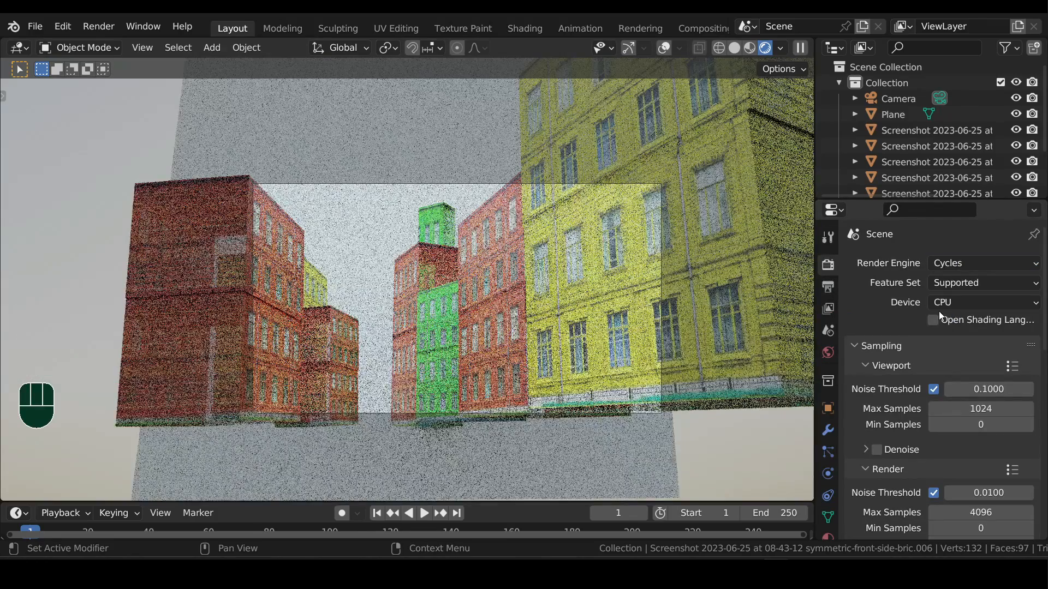
scroll(down, 3)
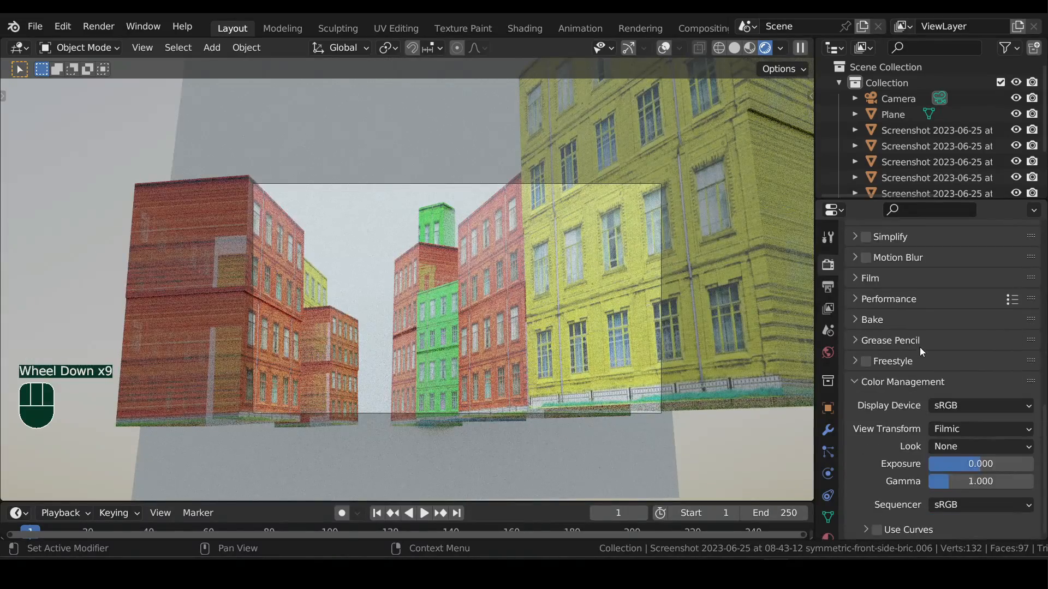
click(978, 447)
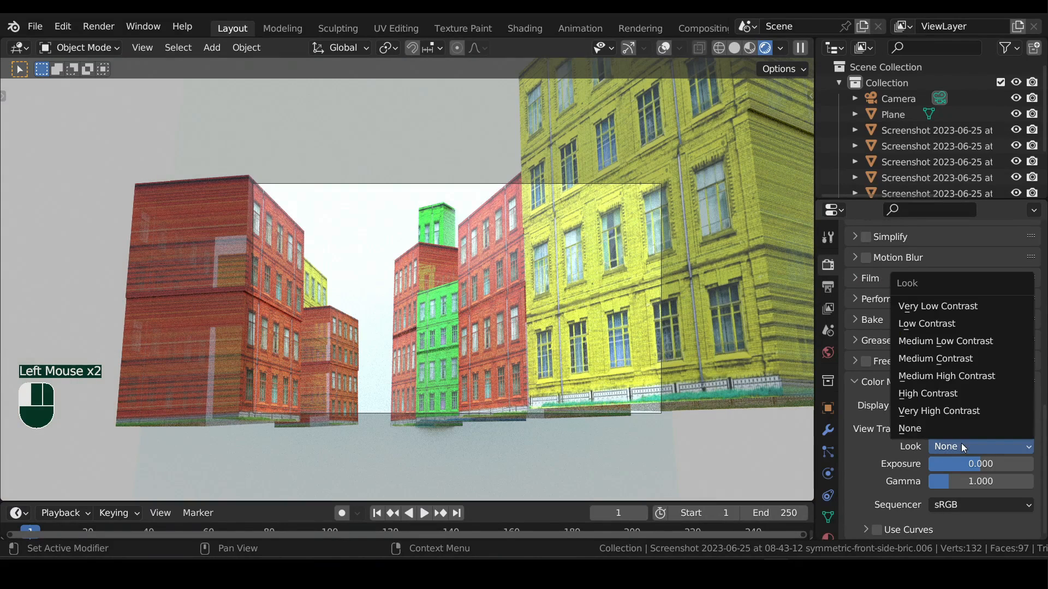